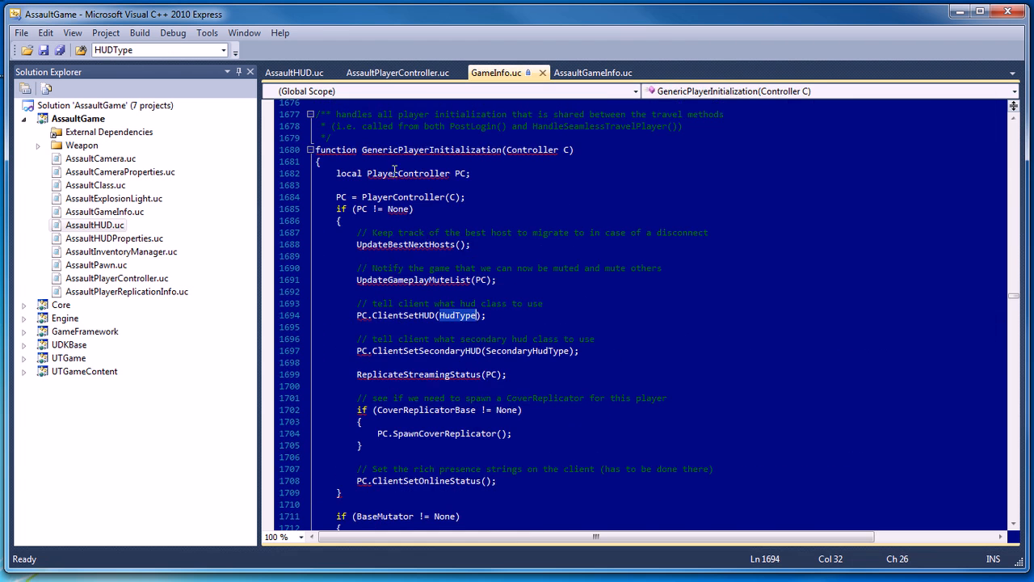
# - Run the suicide console command on the player in the running game
pyautogui.click(592, 73)
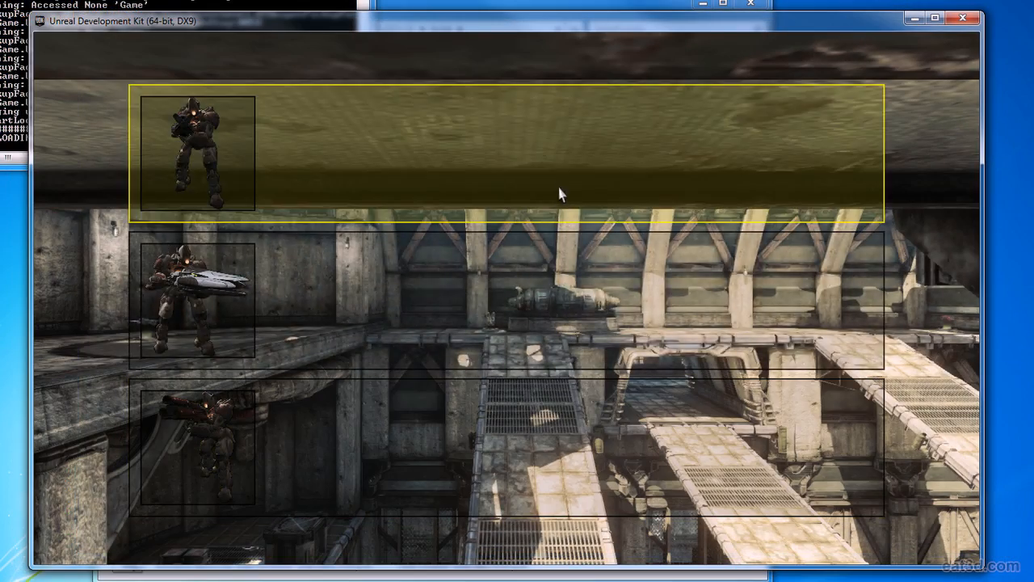
pyautogui.moveTo(182, 149)
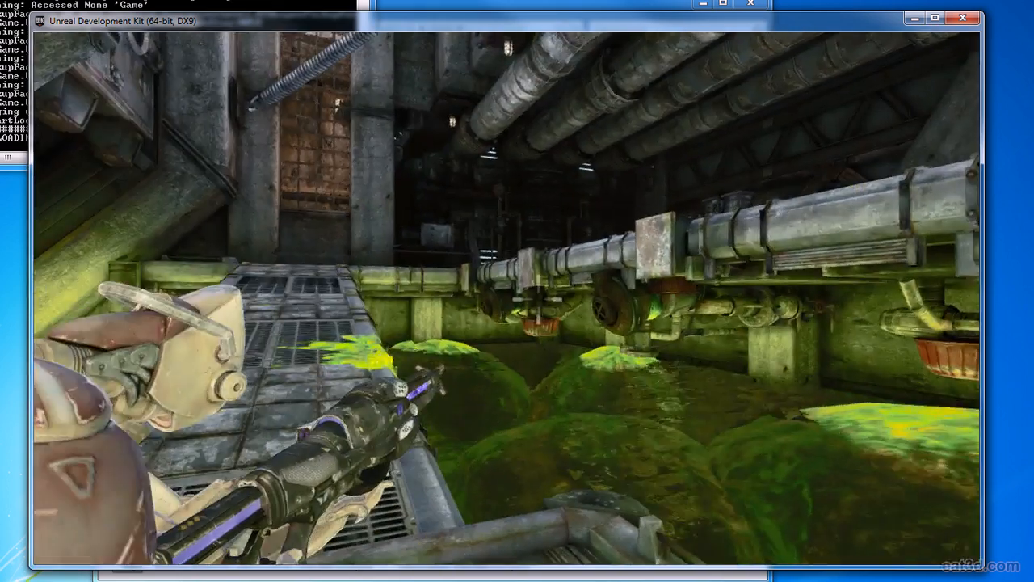
pyautogui.write('suicide')
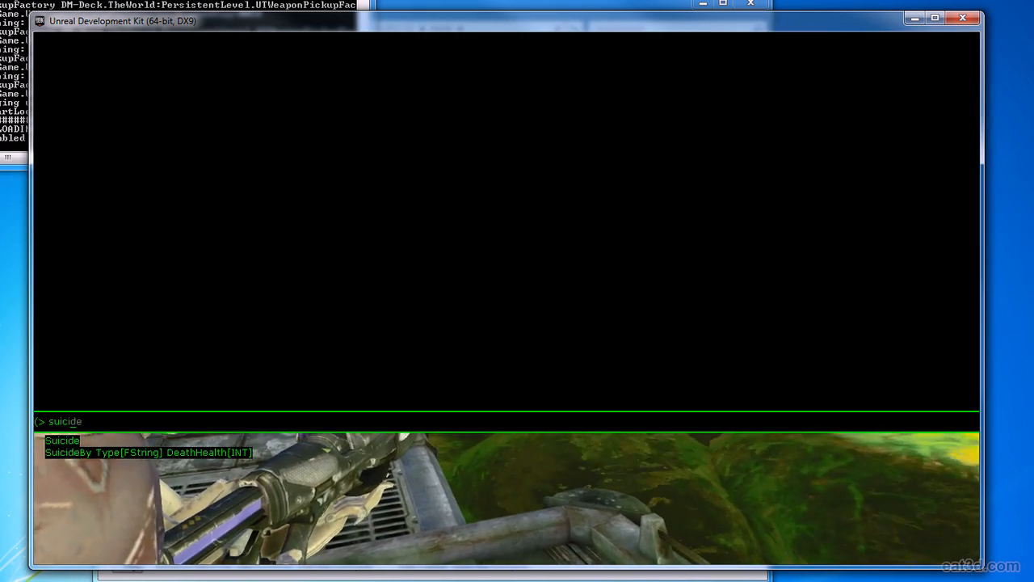
pyautogui.press('enter')
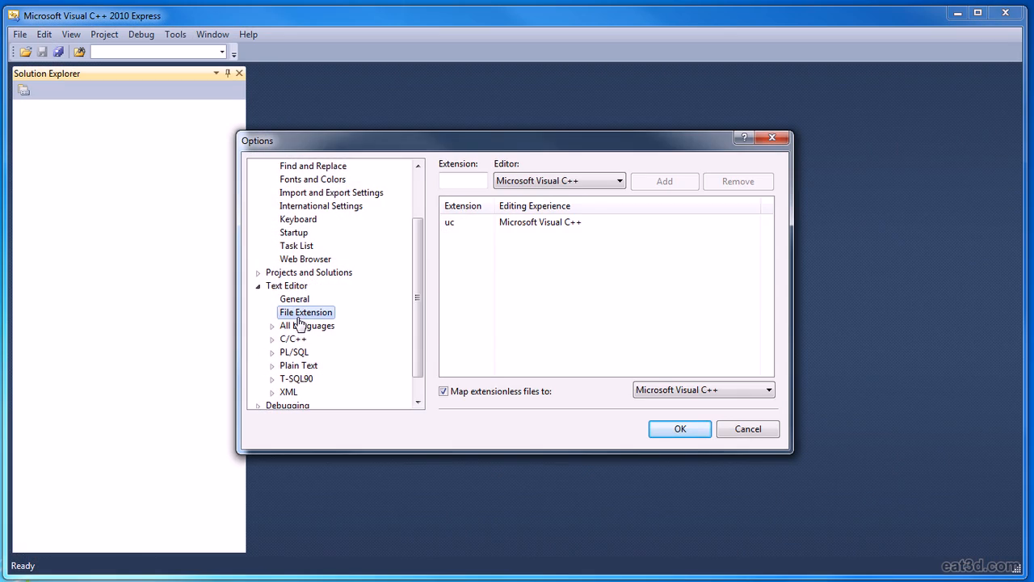
# - Show the file extension mapping settings and begin adding a new file extension
pyautogui.click(463, 181)
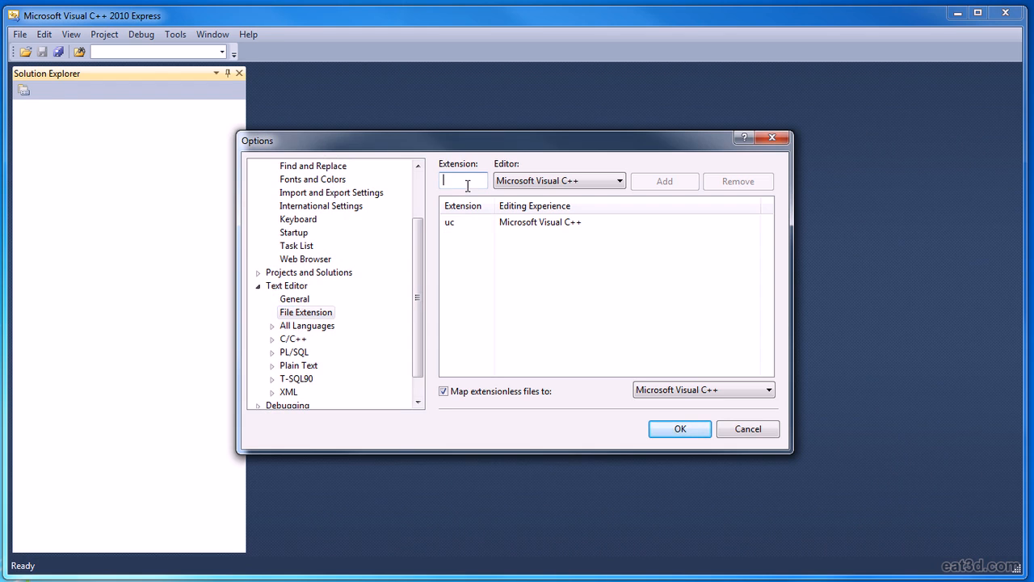
pyautogui.click(680, 428)
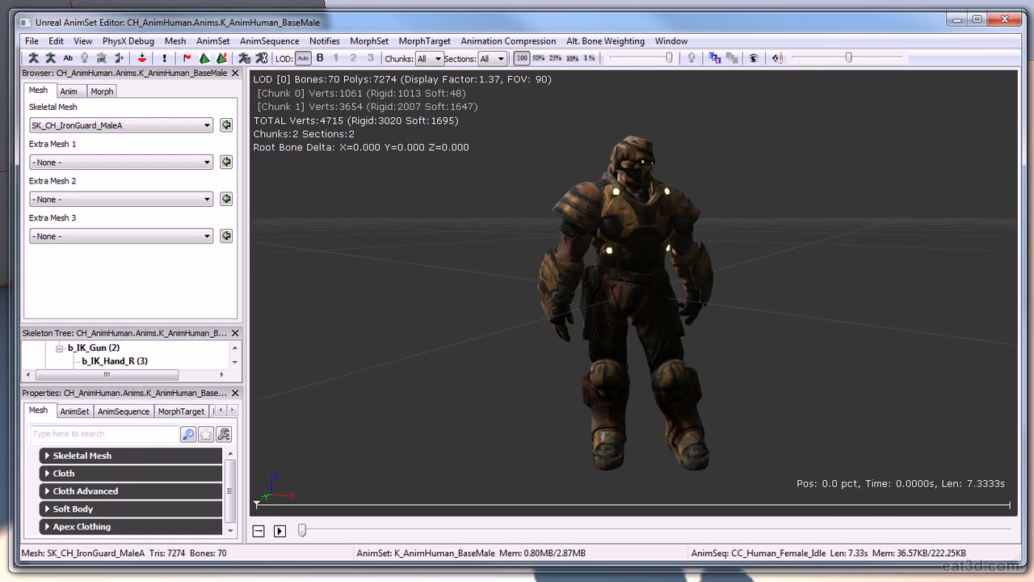
# - Preview SK_CH_IronGuard_MaleA with the K_AnimHuman_BaseMale animation set in the AnimSet Editor
pyautogui.click(69, 90)
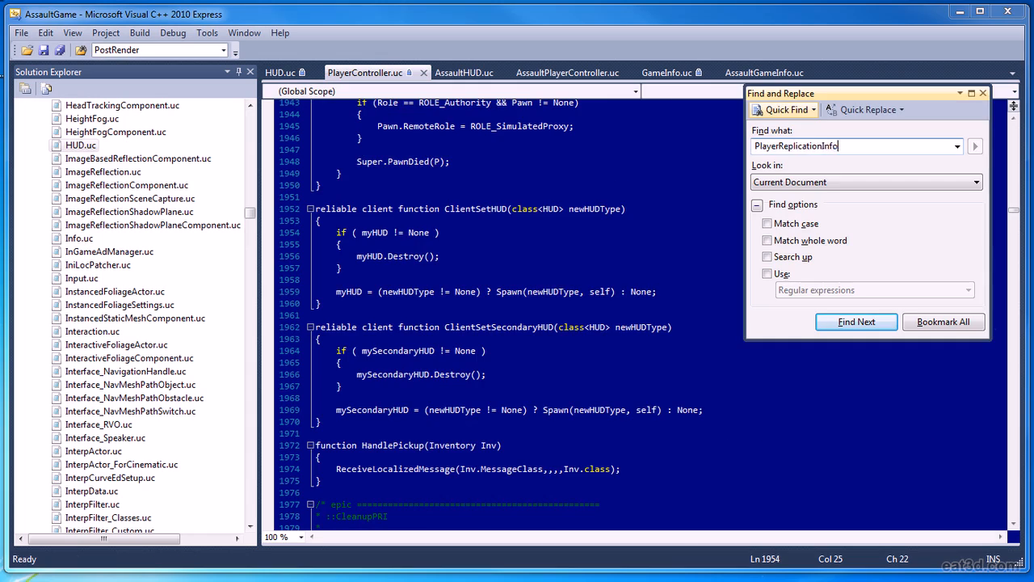
pyautogui.click(855, 321)
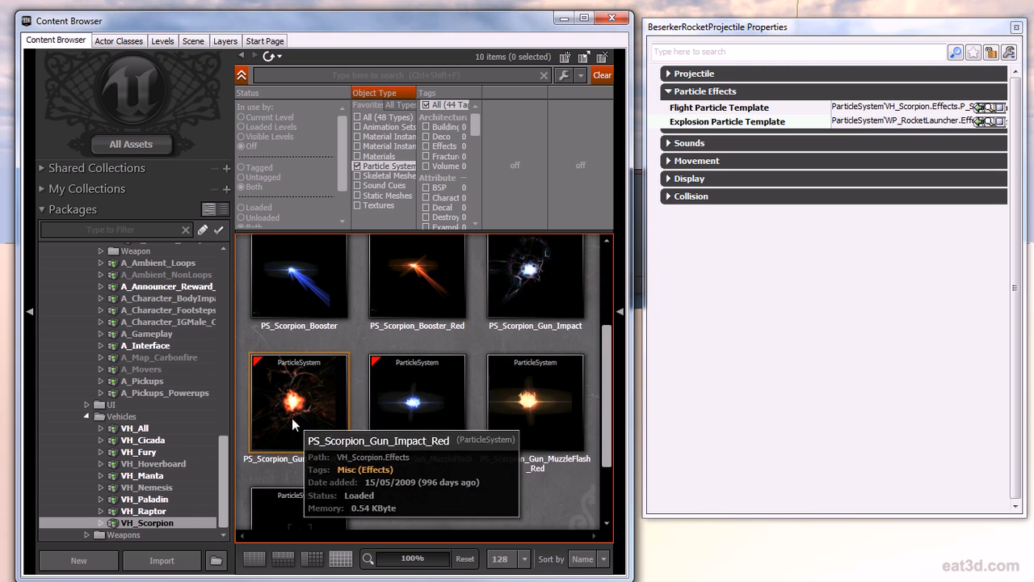
# - Select the PS_Scorpion_Gun_Impact_Red particle system from the VH_Scorpion package
pyautogui.click(298, 401)
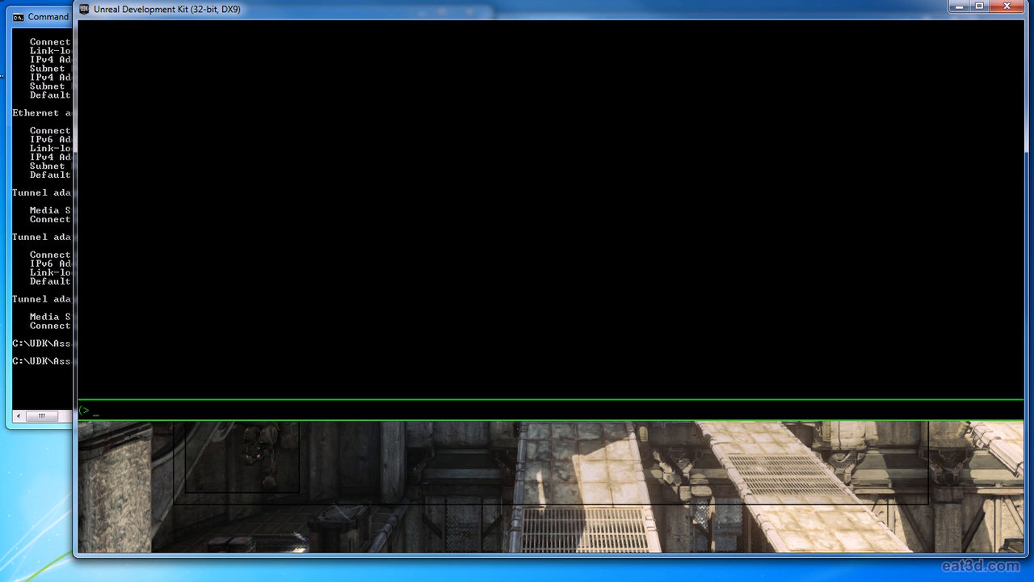
# - Connect to server 127.0.0.1 with the open console command to start loading the level
pyautogui.write('open 127.0.0.1')
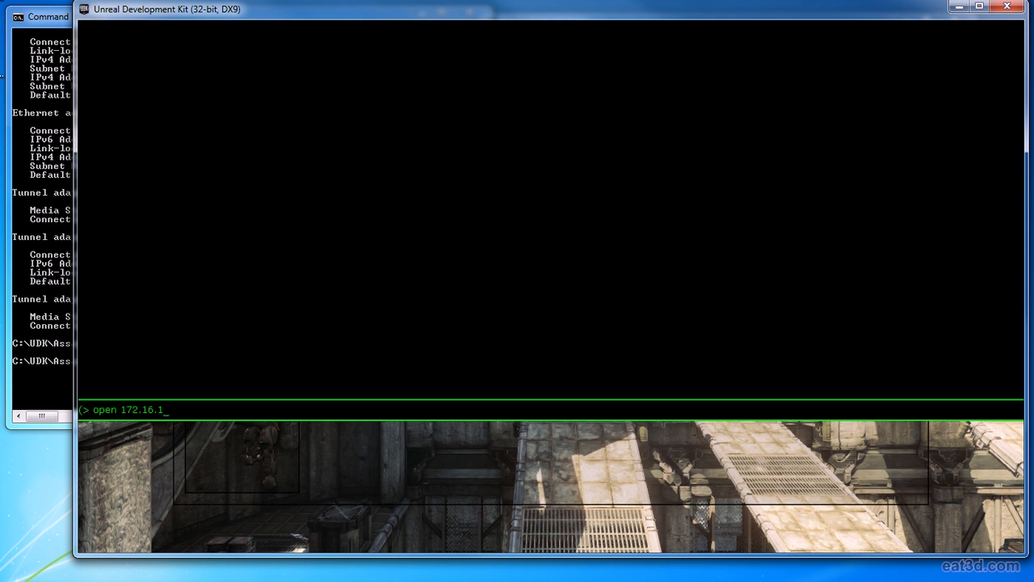
pyautogui.press('enter')
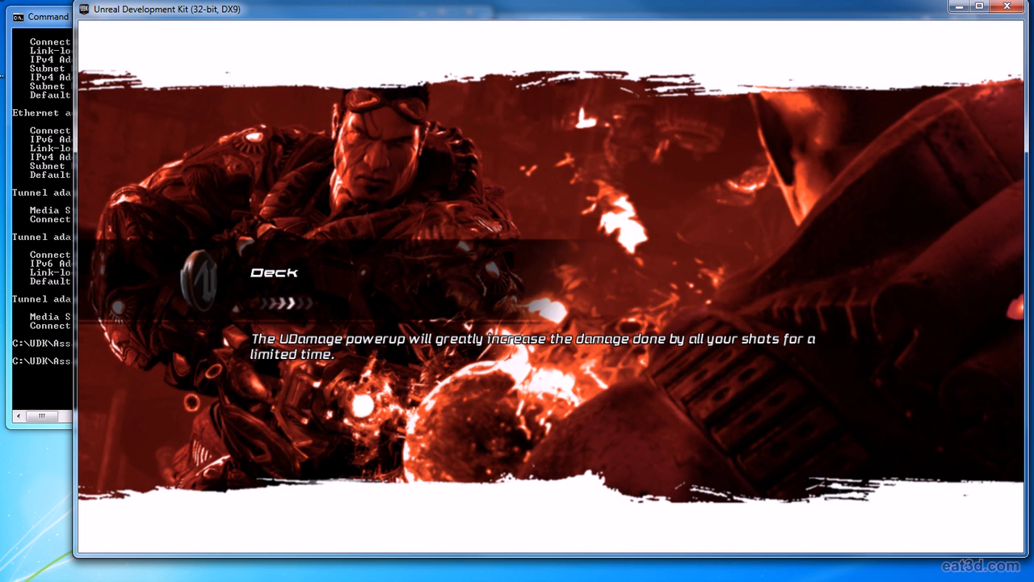